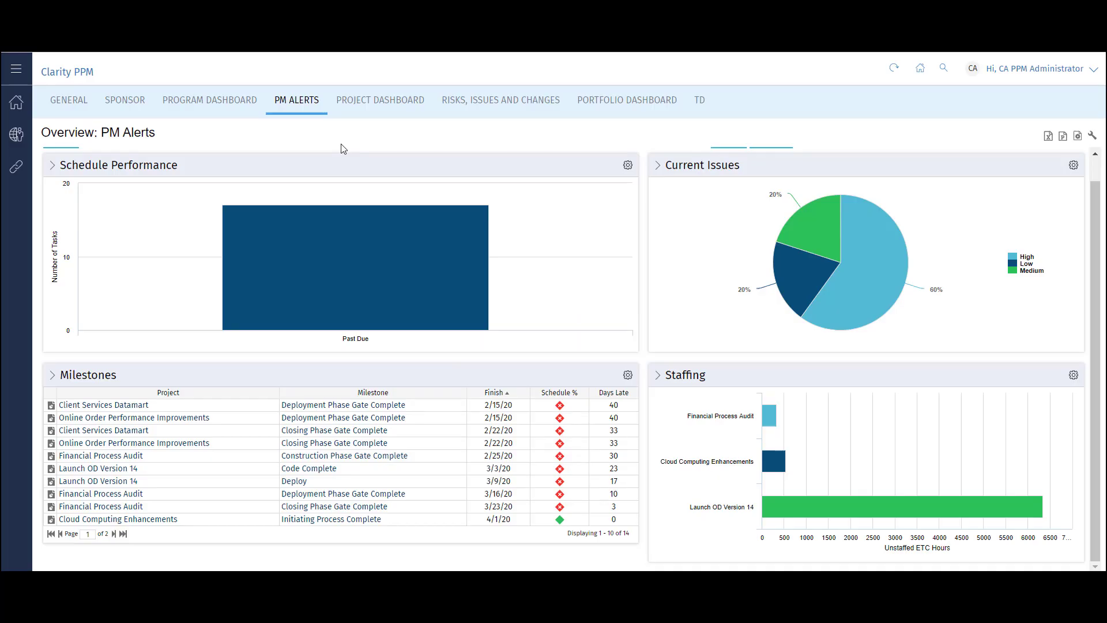
mouse_move(341, 148)
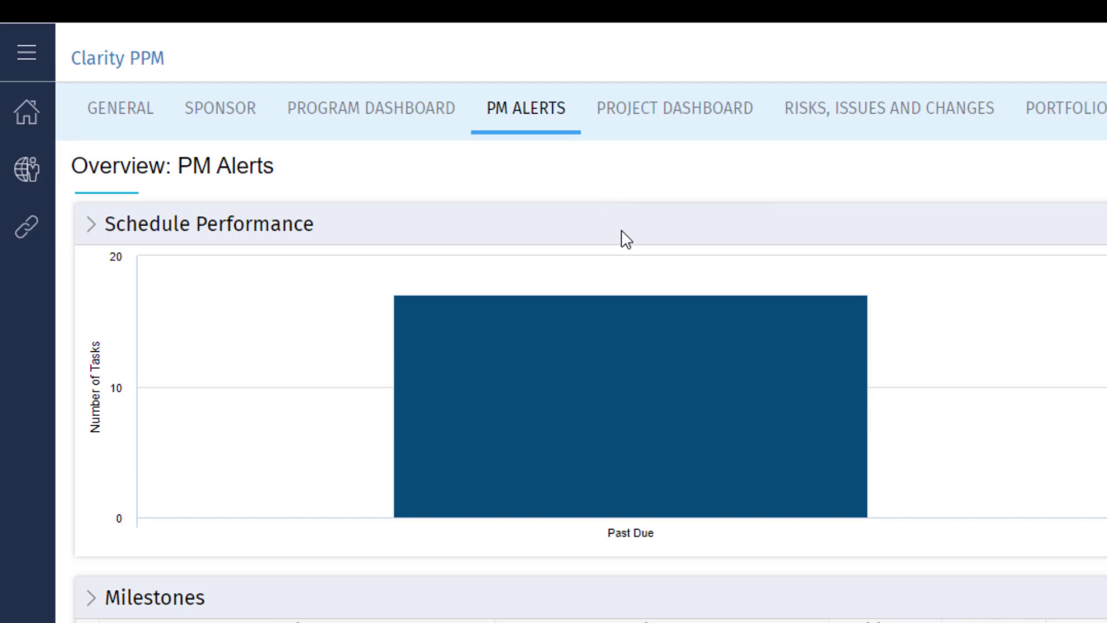
- Open the Administration menu from the left navigation bar
left_click(27, 169)
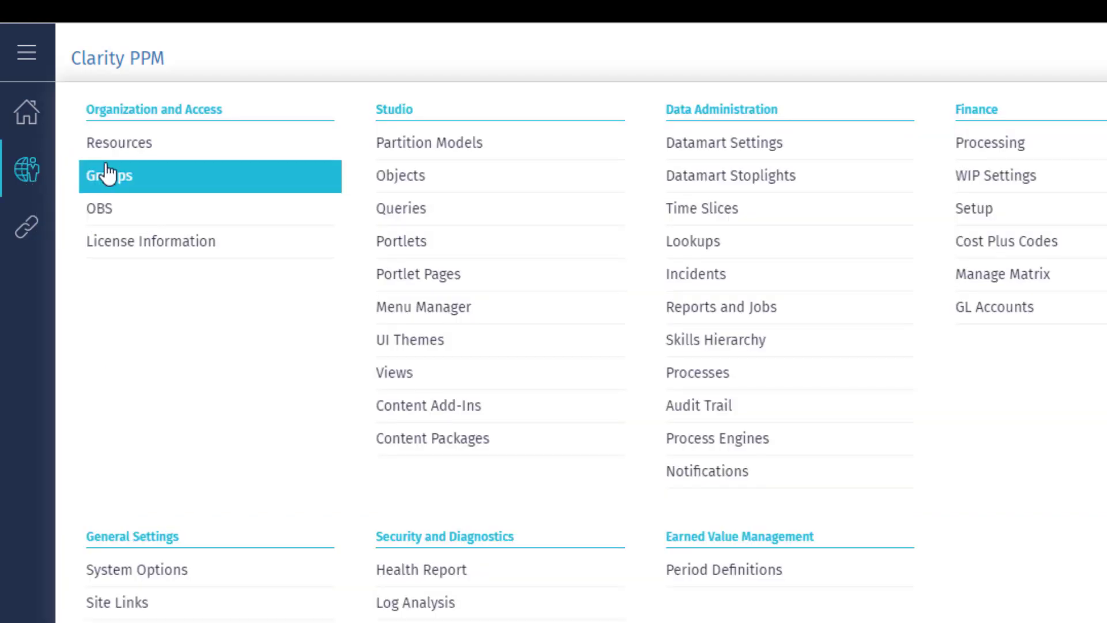
- Open the Resources administration page listing active resources
left_click(118, 143)
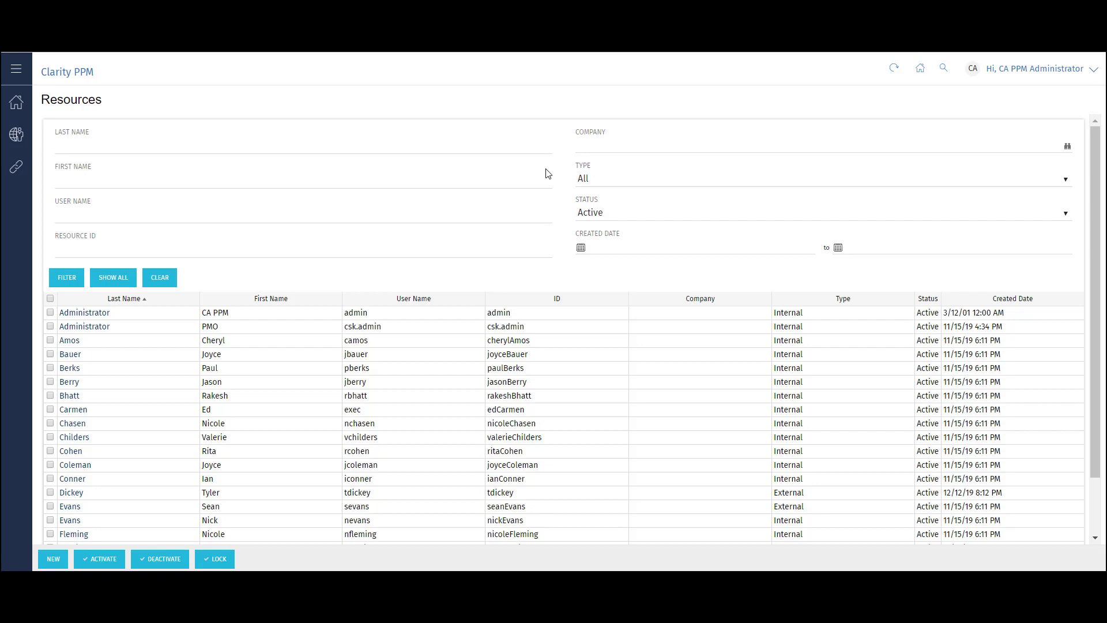
left_click(819, 212)
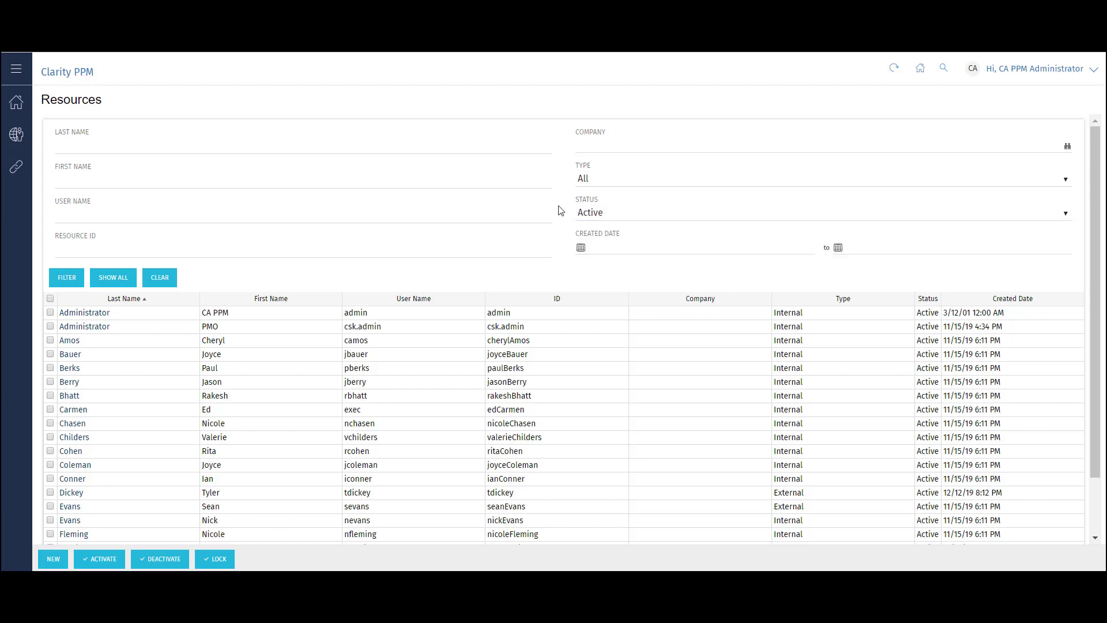
- Start a new resource and scroll through its blank Properties form
left_click(72, 423)
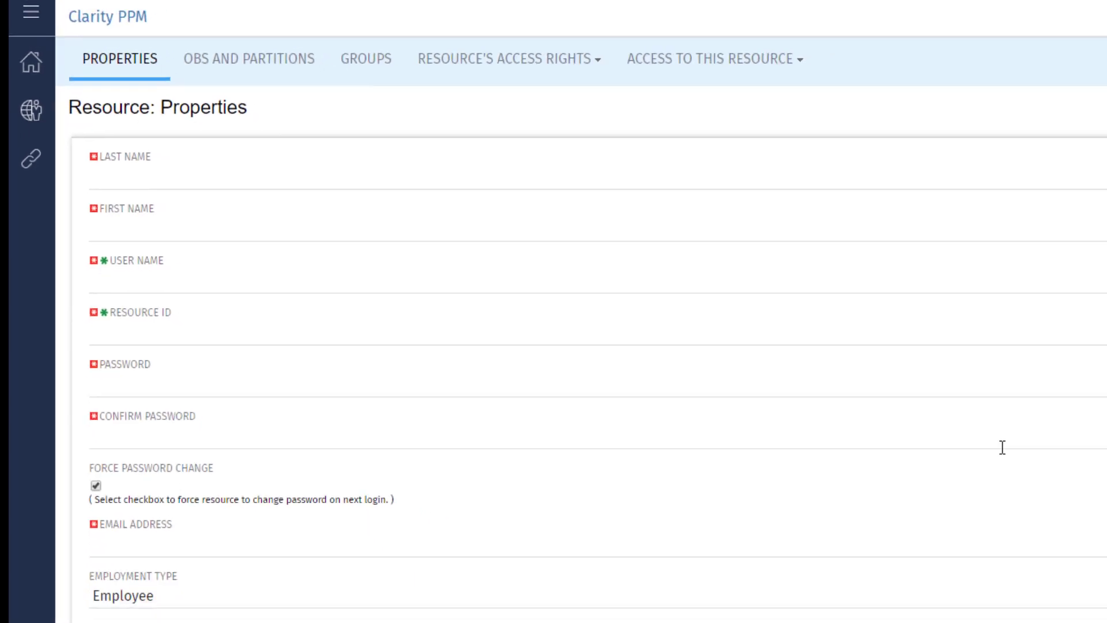
scroll("down", 3)
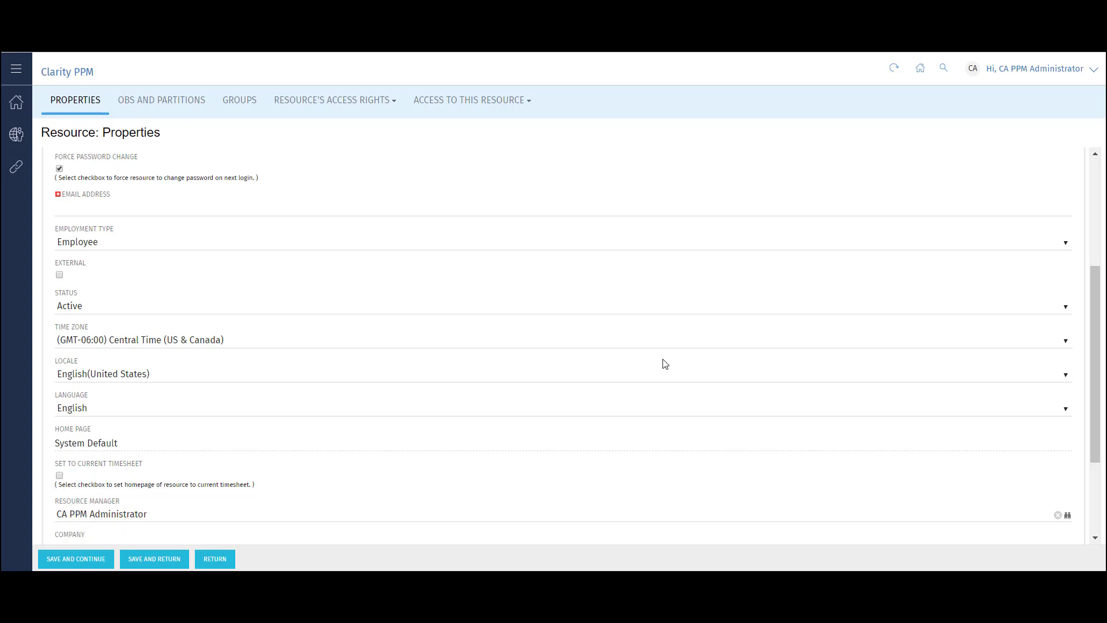
- Save Tom Test and set its Resource Pool to /All Groups/Internal/Development
left_click(160, 100)
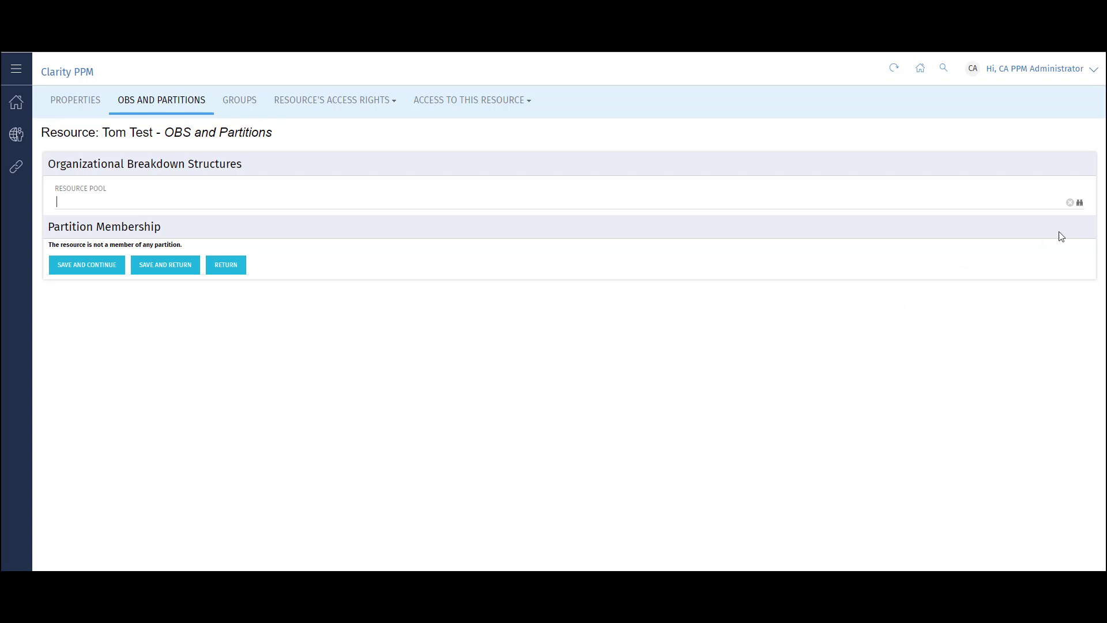
left_click(1079, 202)
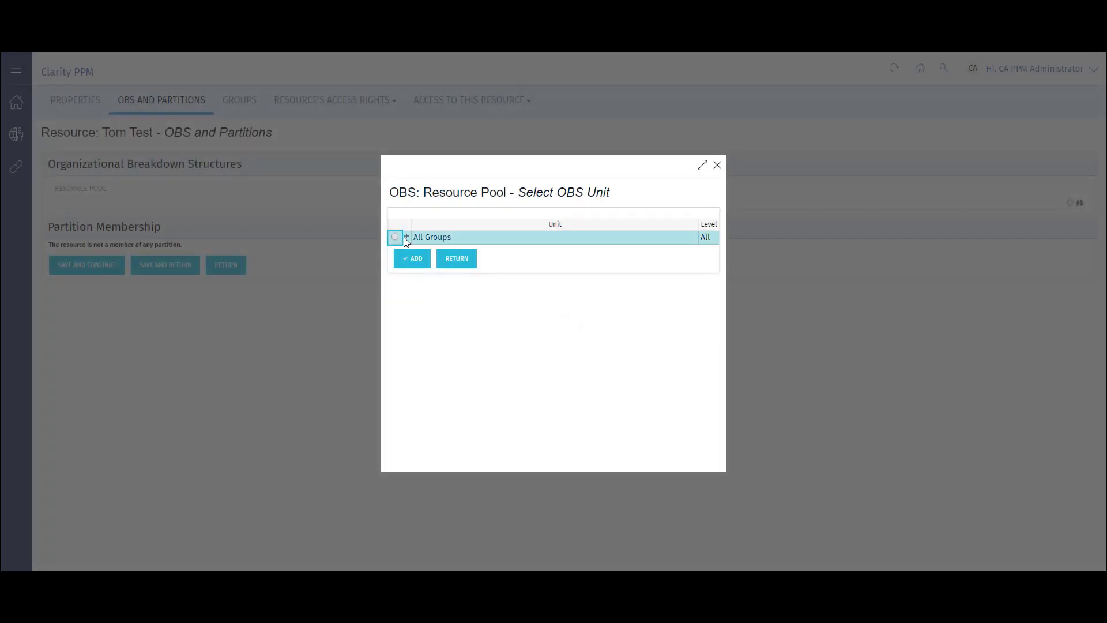
left_click(405, 237)
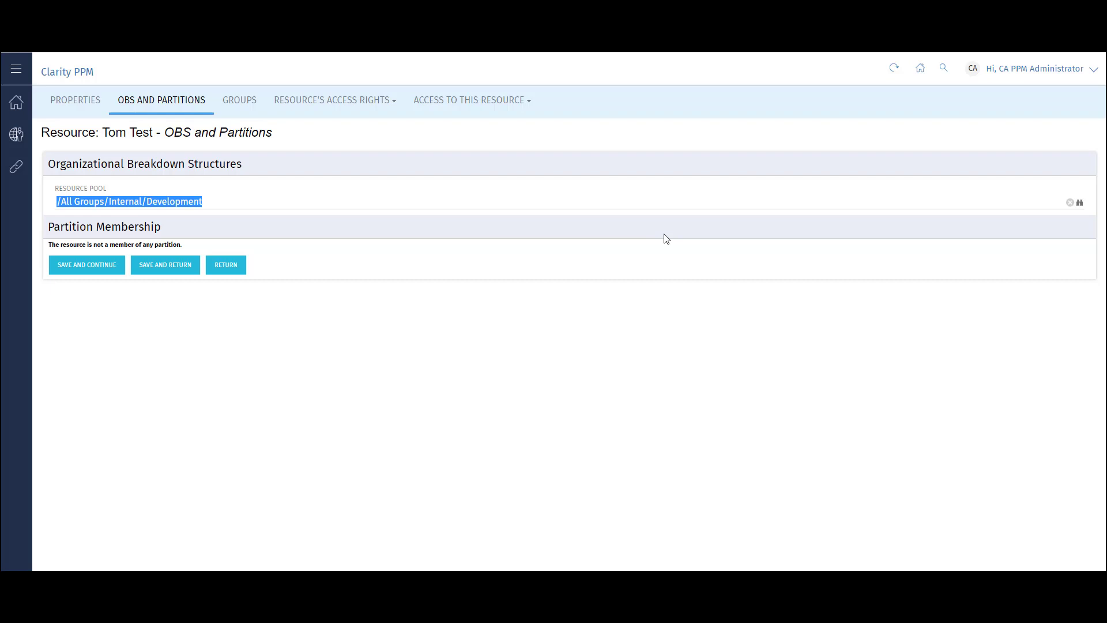
left_click(1070, 202)
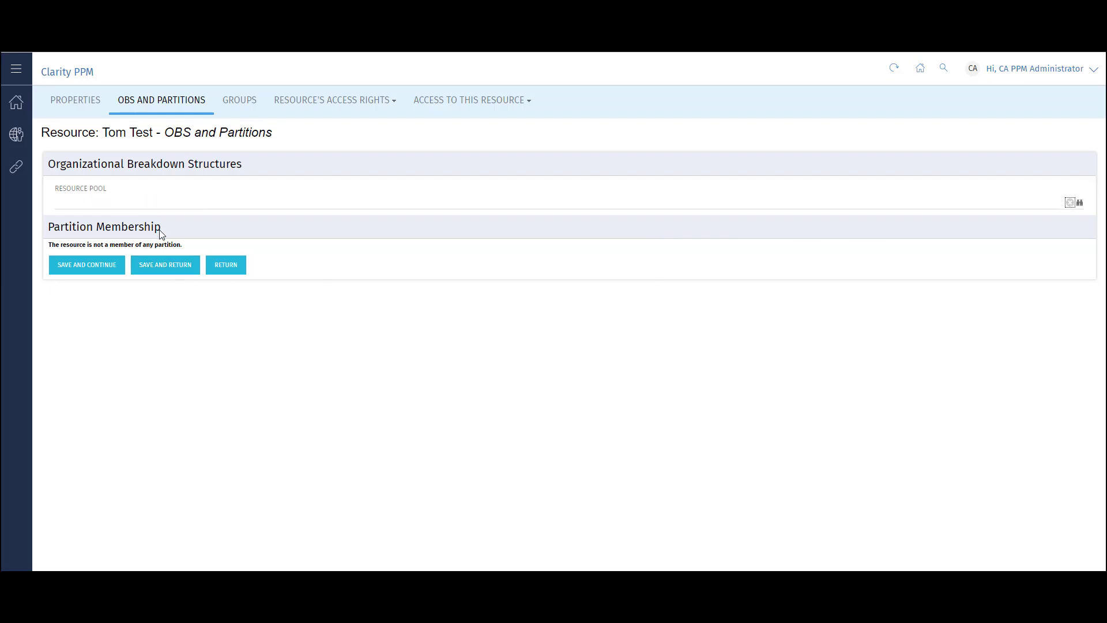
type("De")
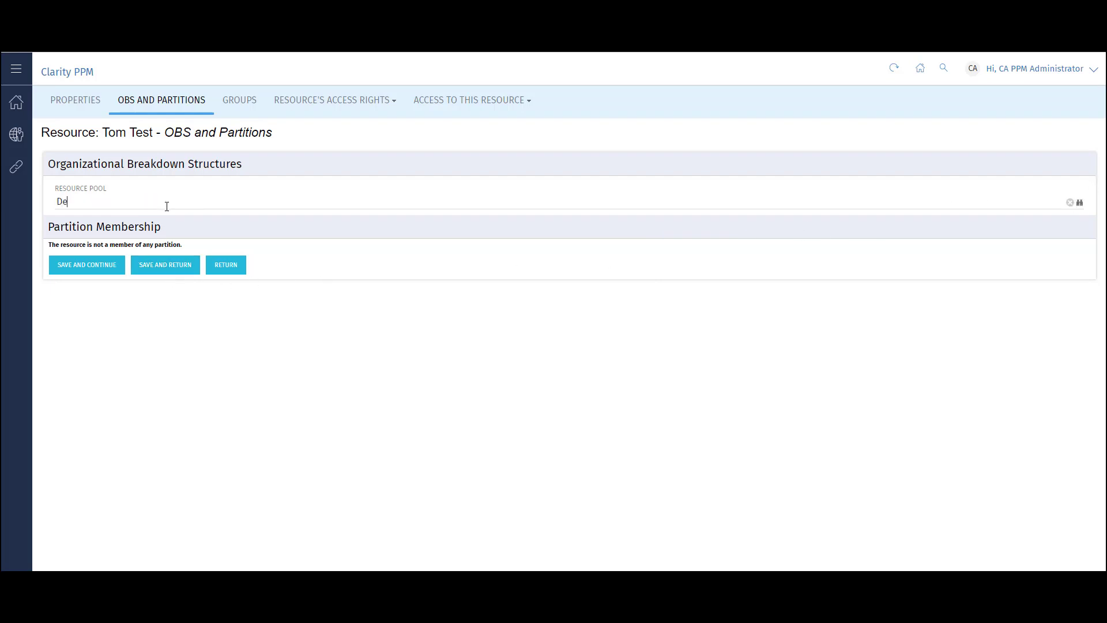
type("v")
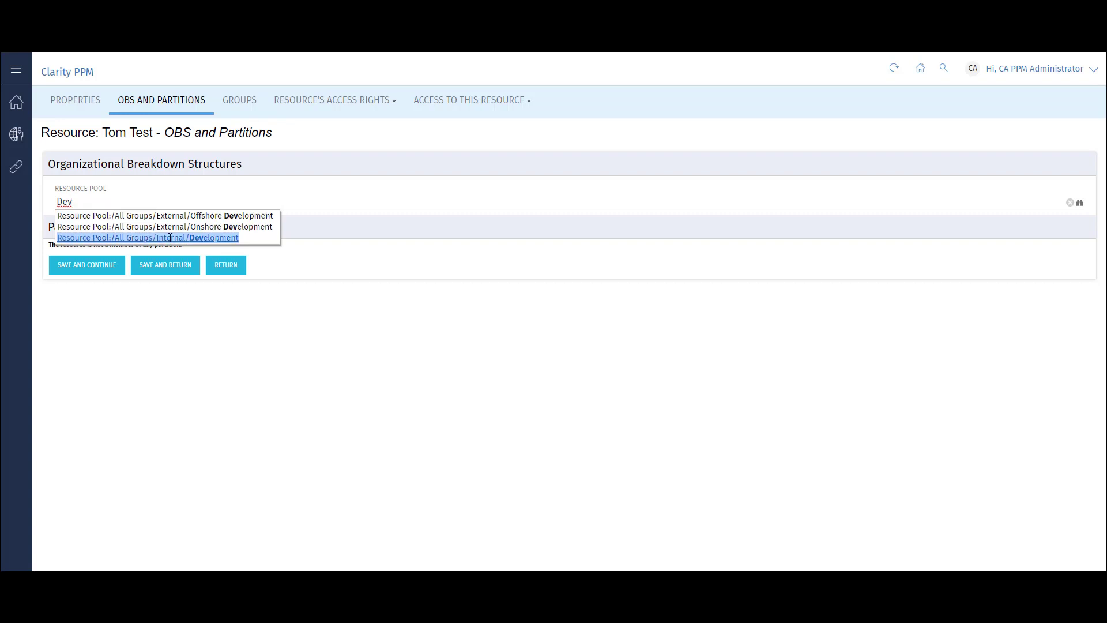
left_click(148, 237)
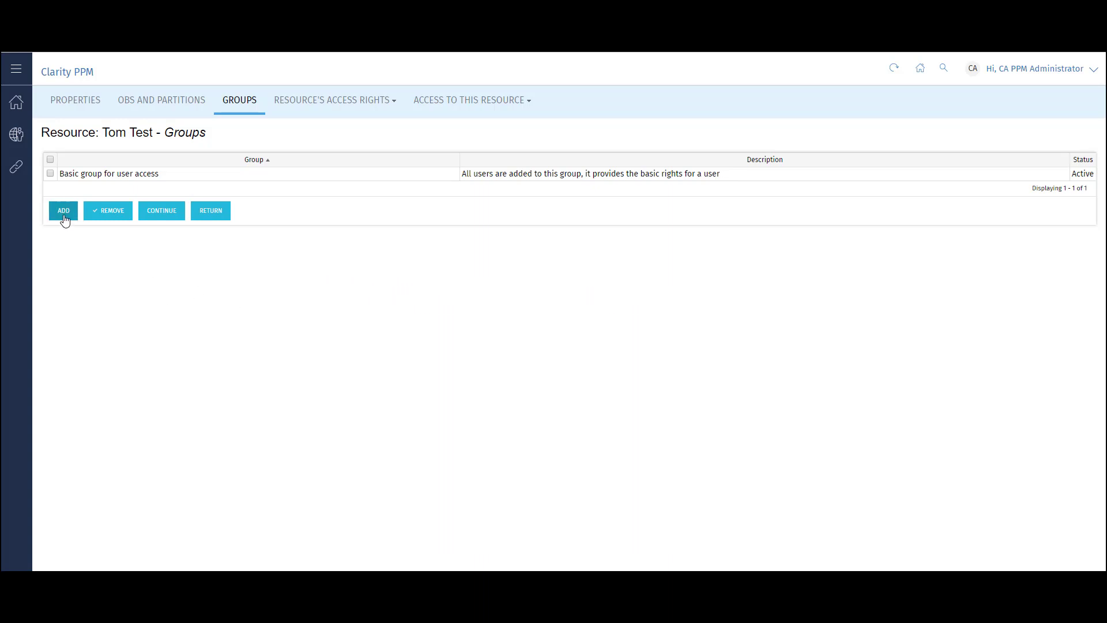
- Add the Project Manager security group to Tom Test's group memberships
left_click(64, 211)
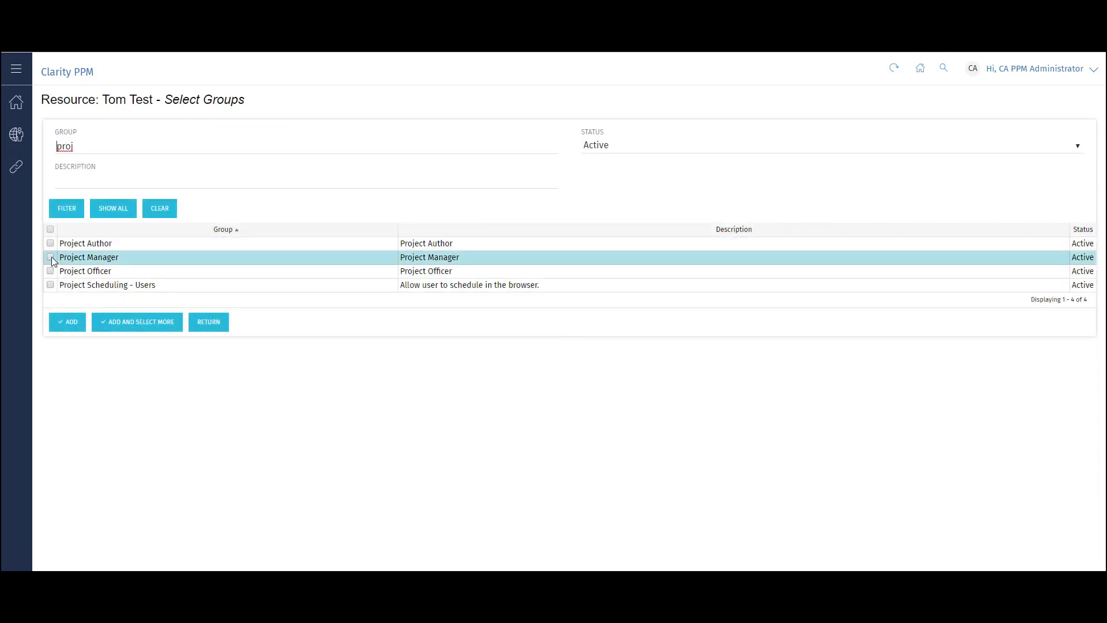
left_click(50, 257)
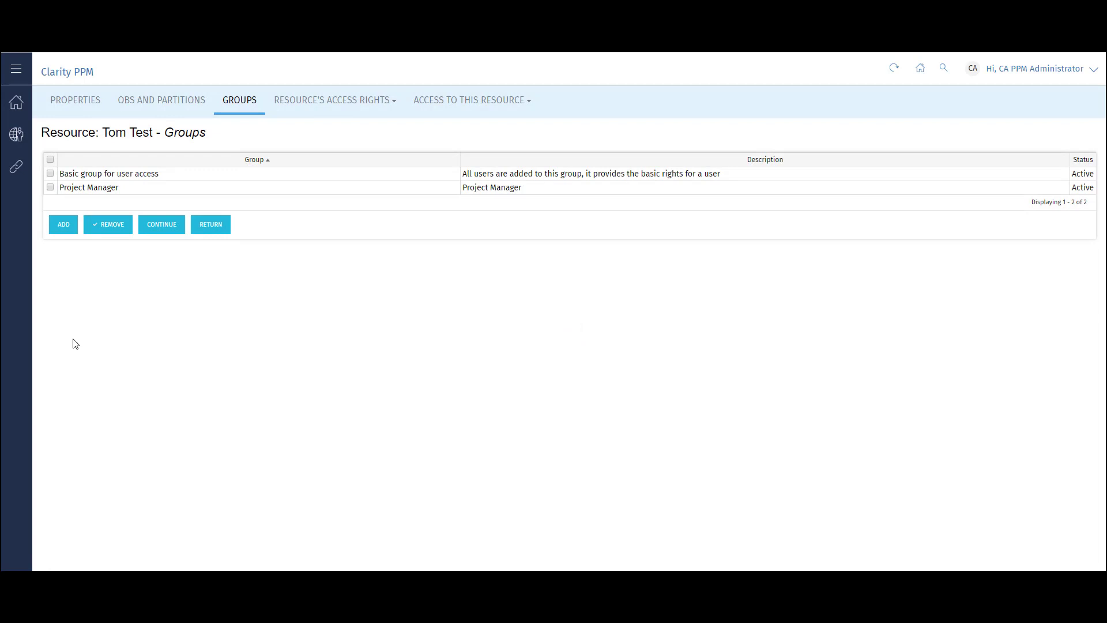
mouse_move(116, 328)
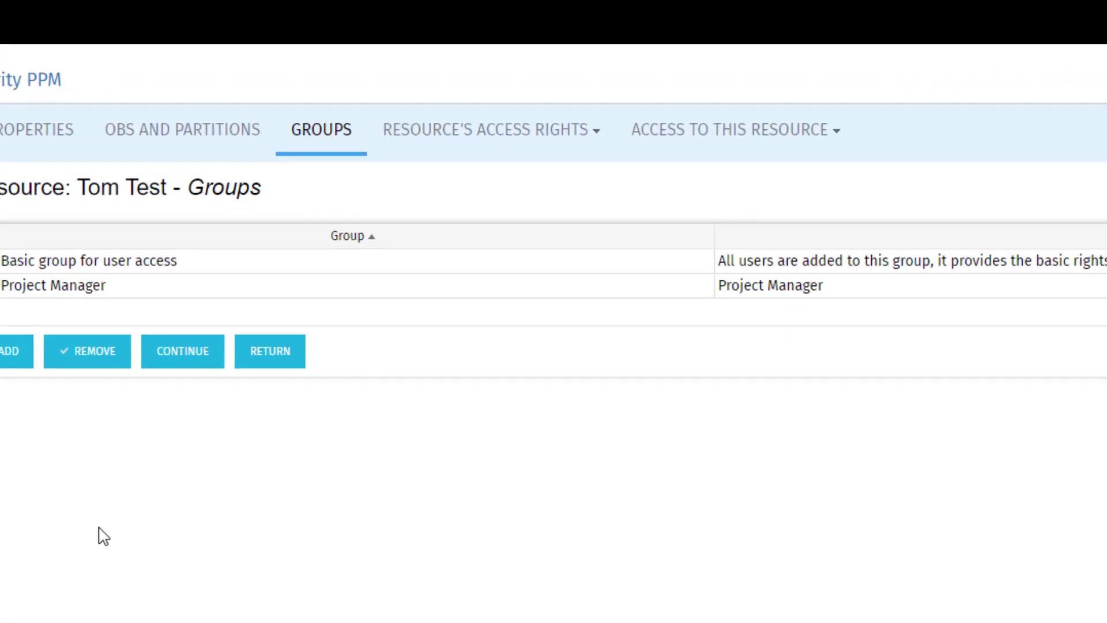
mouse_move(550, 149)
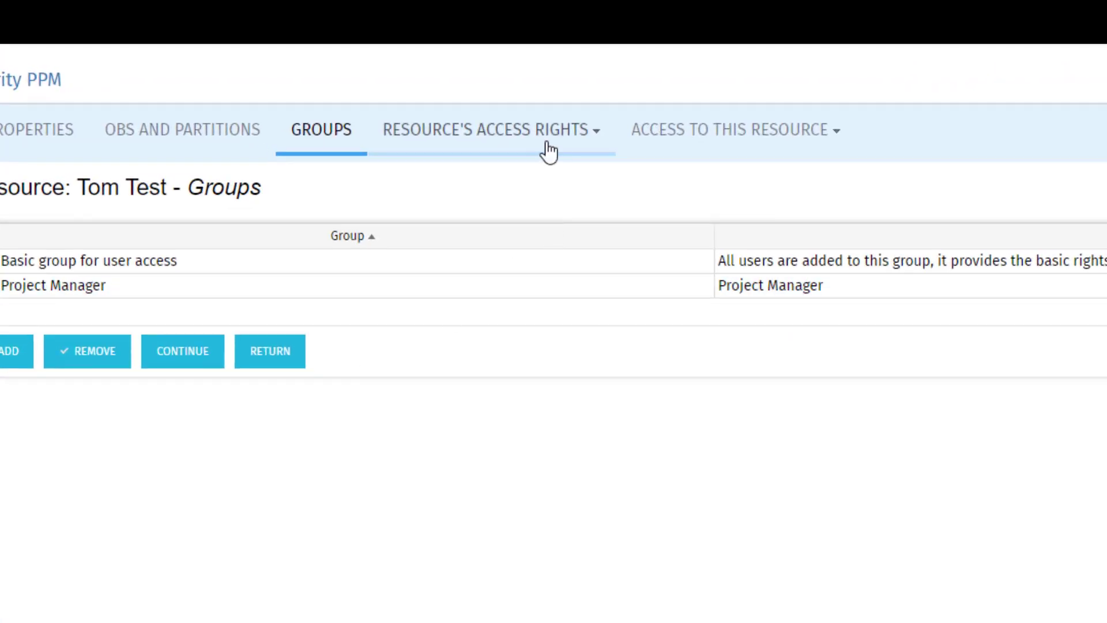
left_click(484, 129)
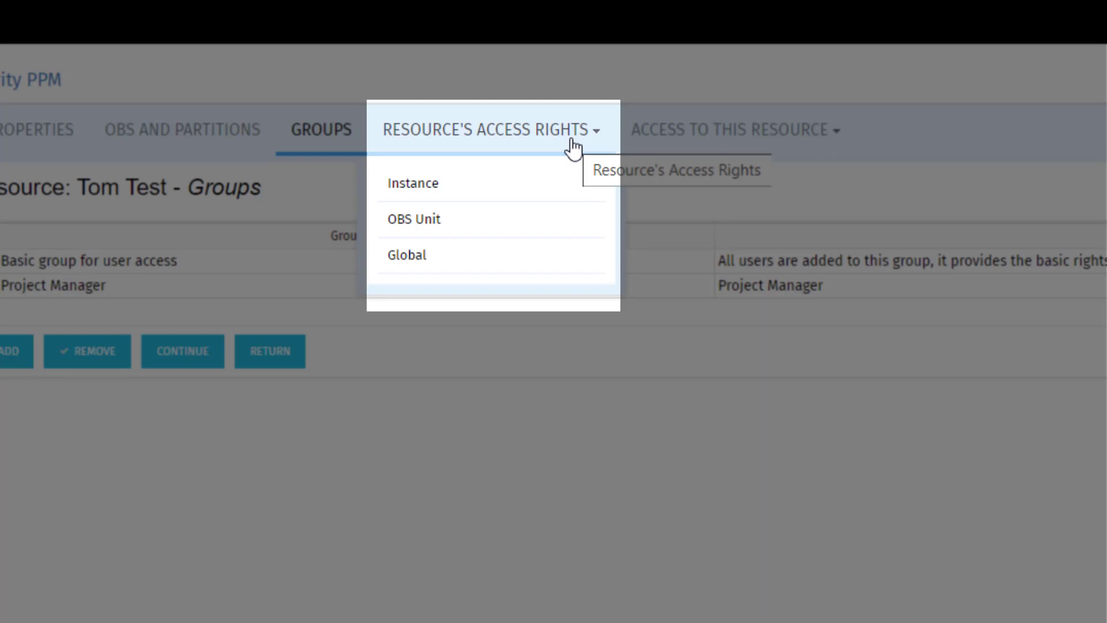